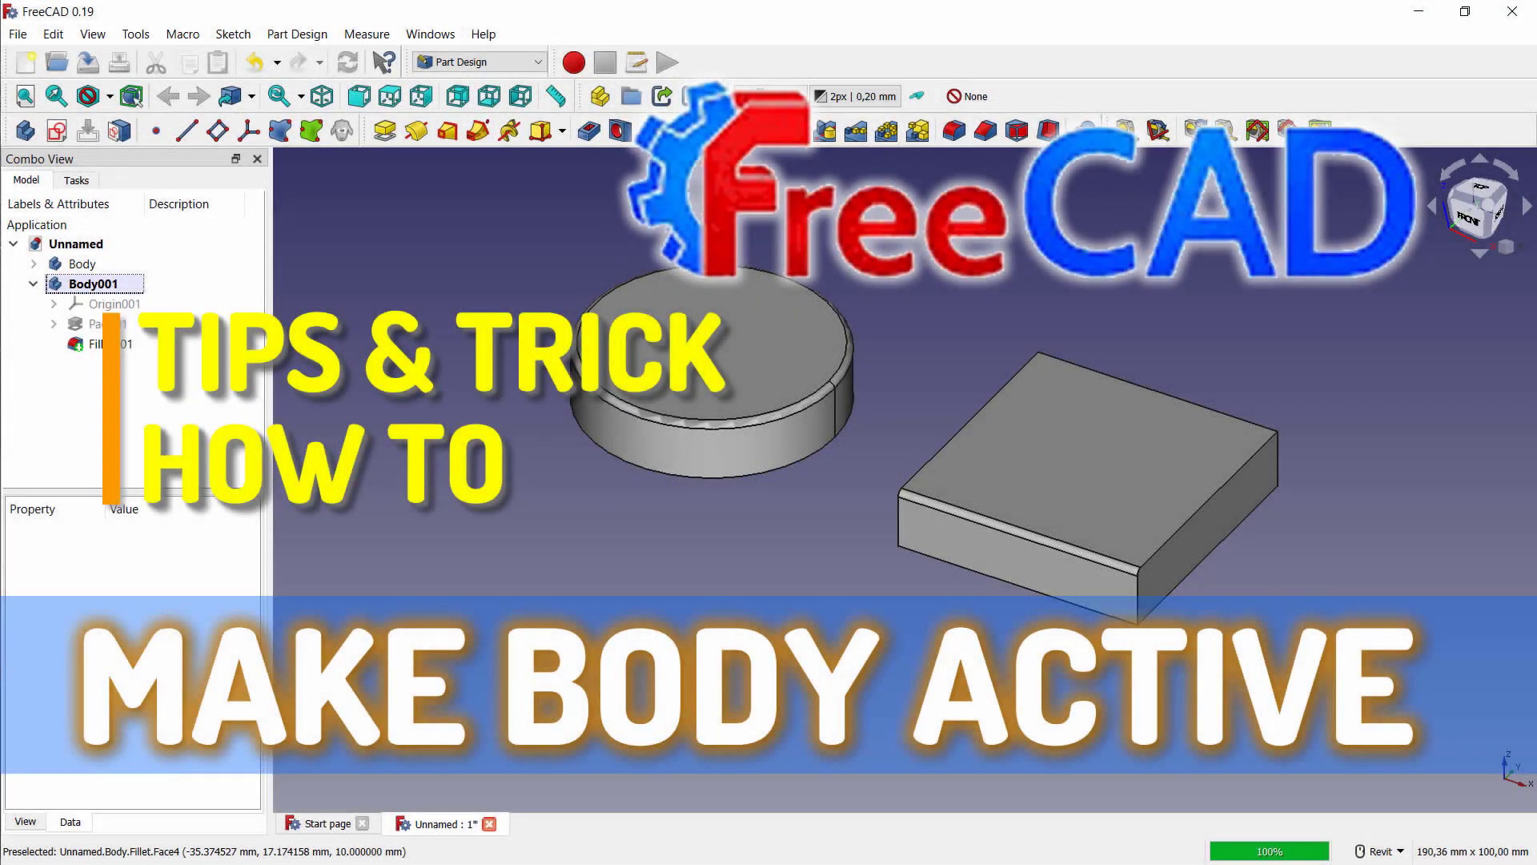
Step: Start a new empty document in the Part Design workbench
left_click(320, 824)
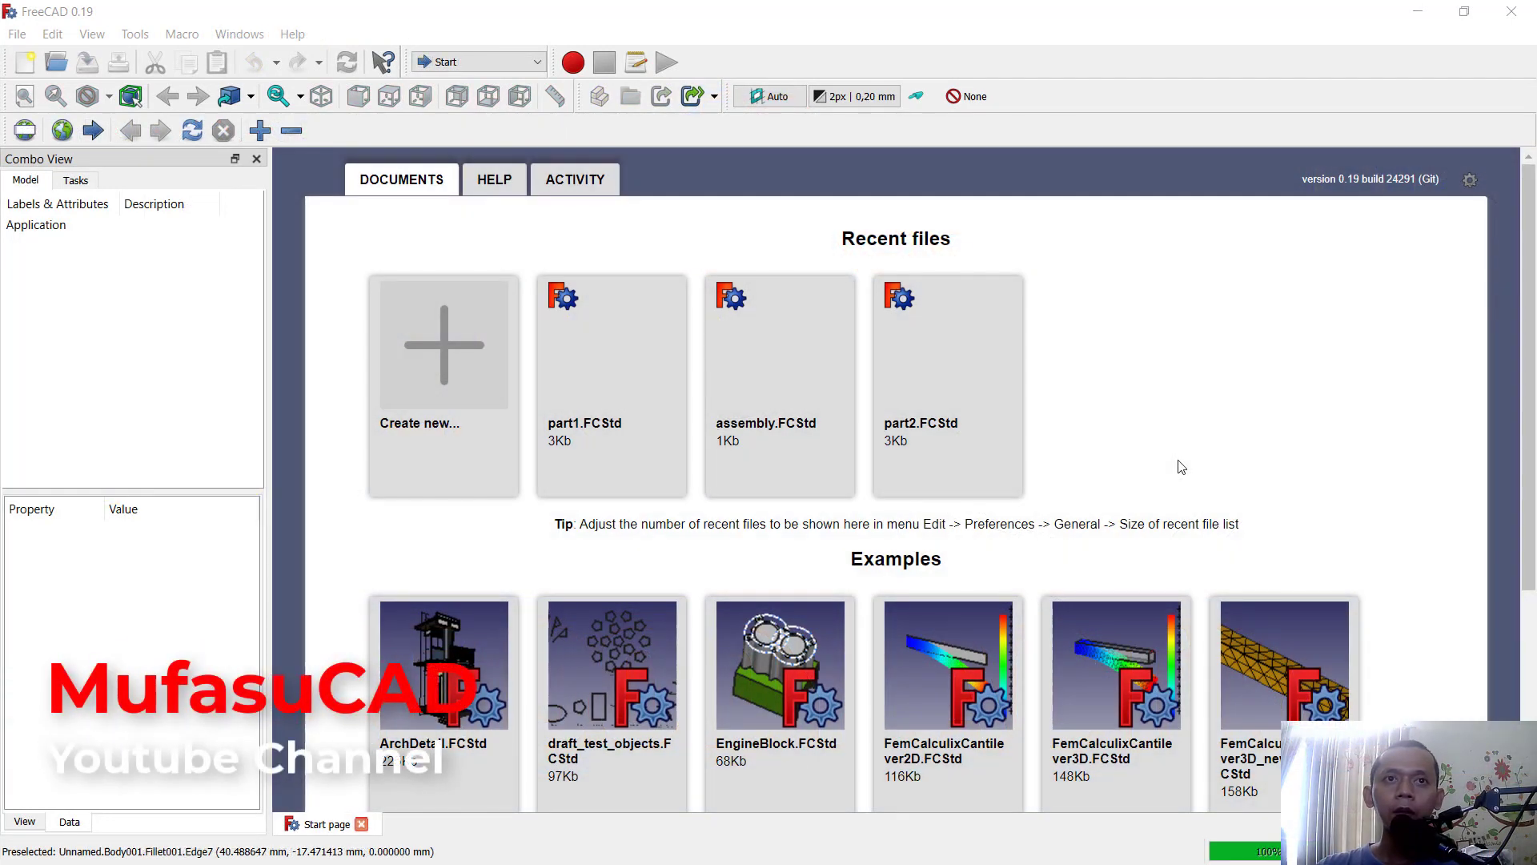
left_click(442, 344)
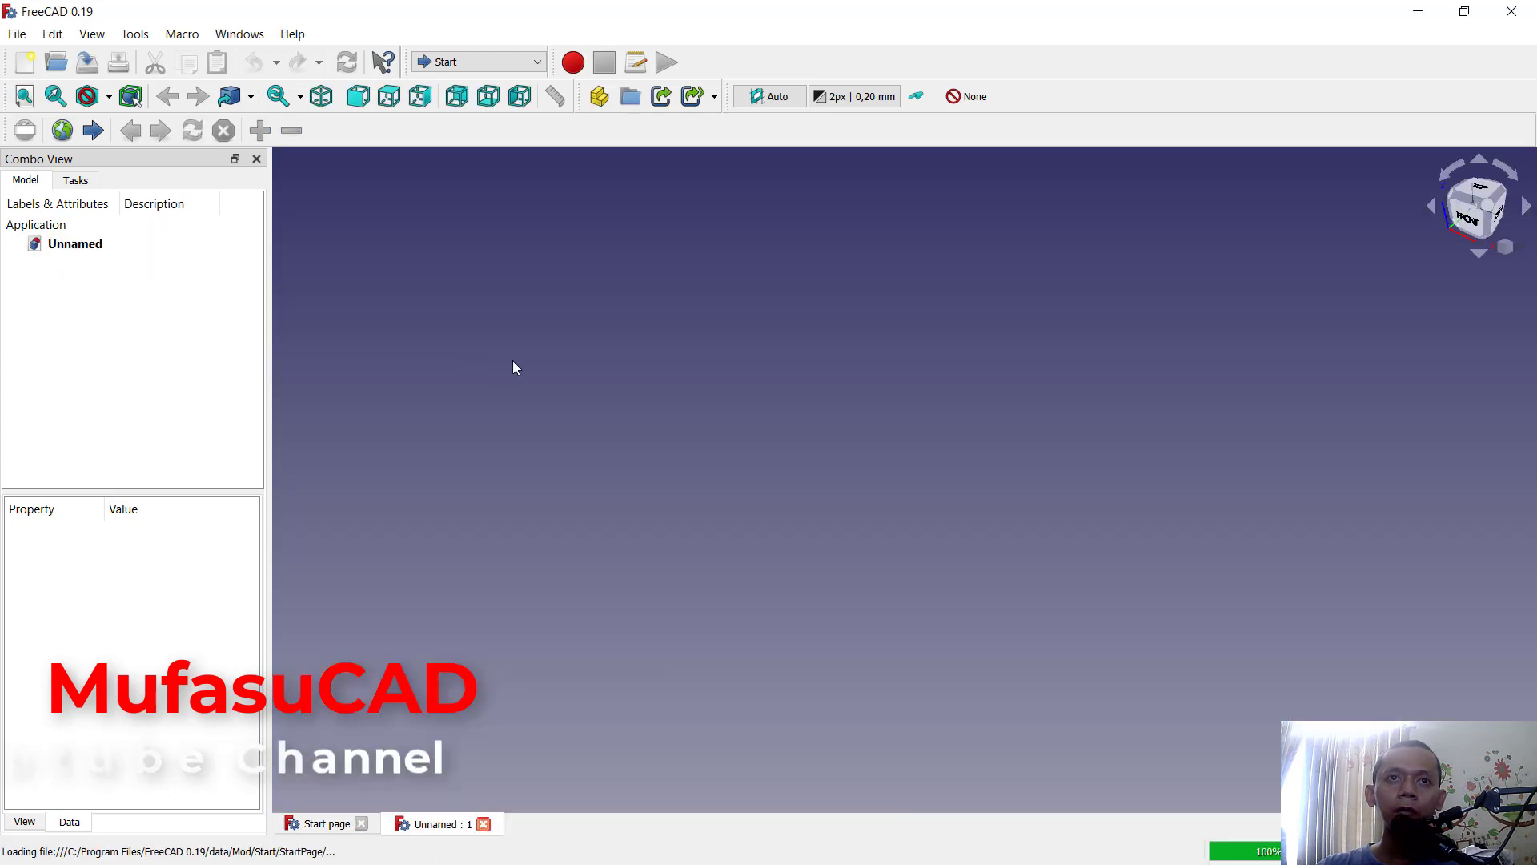
left_click(477, 61)
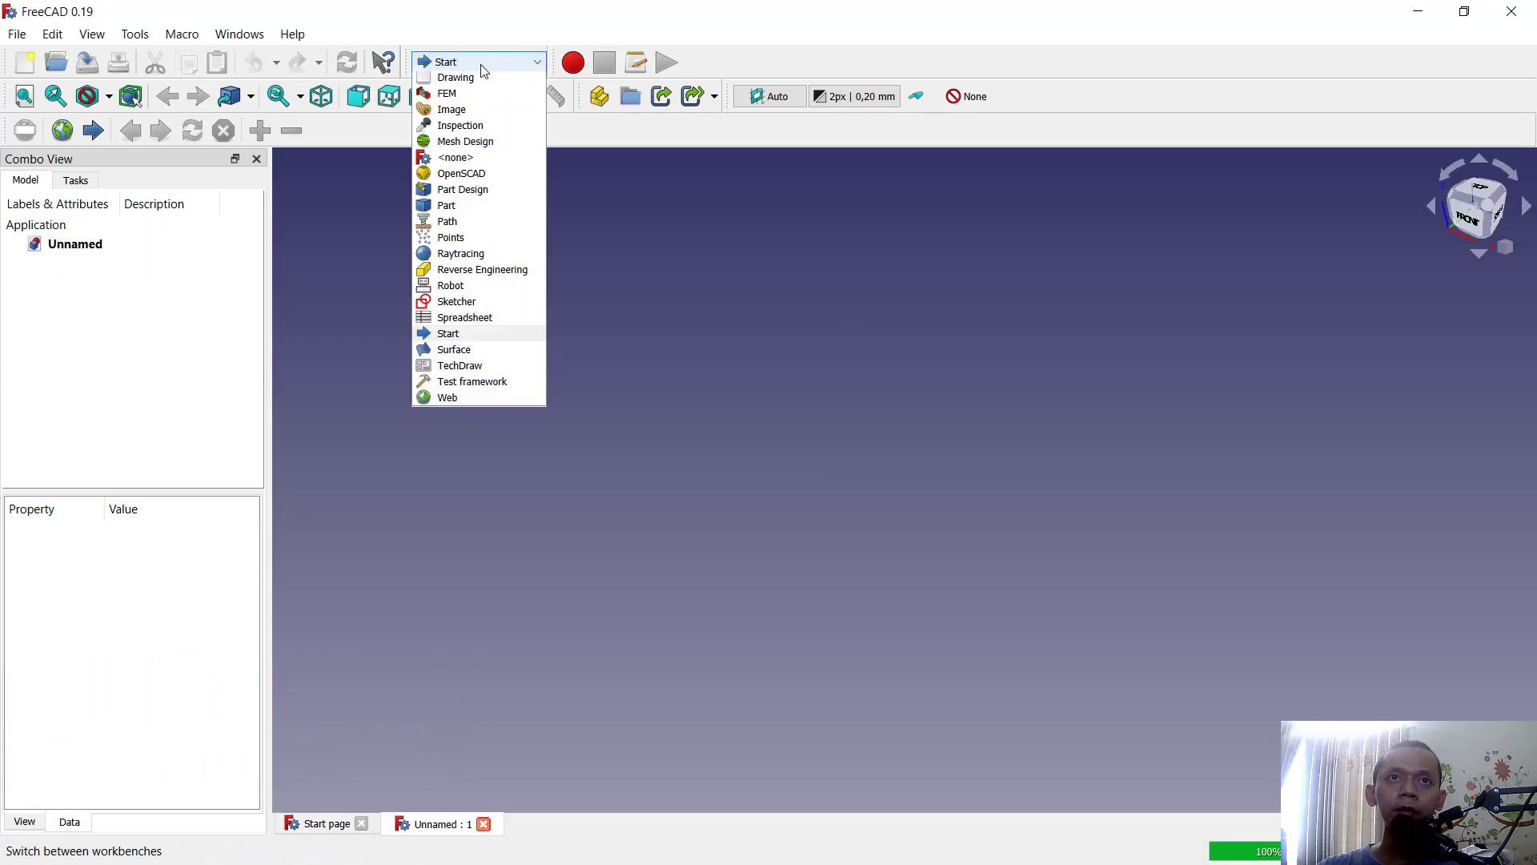
left_click(462, 189)
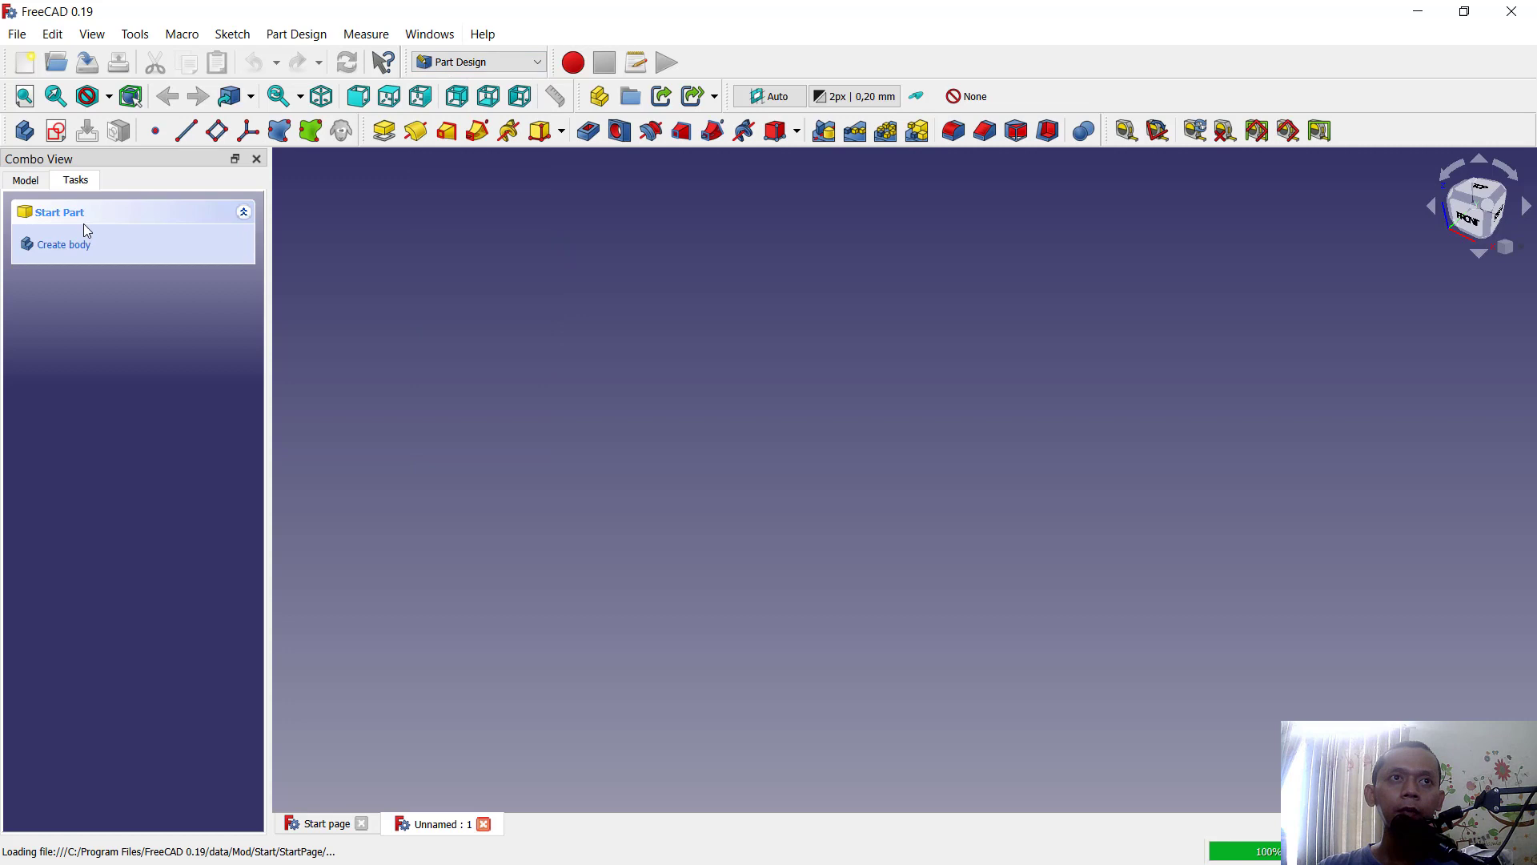
Step: Create a body with a circle sketched on XY_Plane and padded 10 mm into a cylinder
left_click(64, 243)
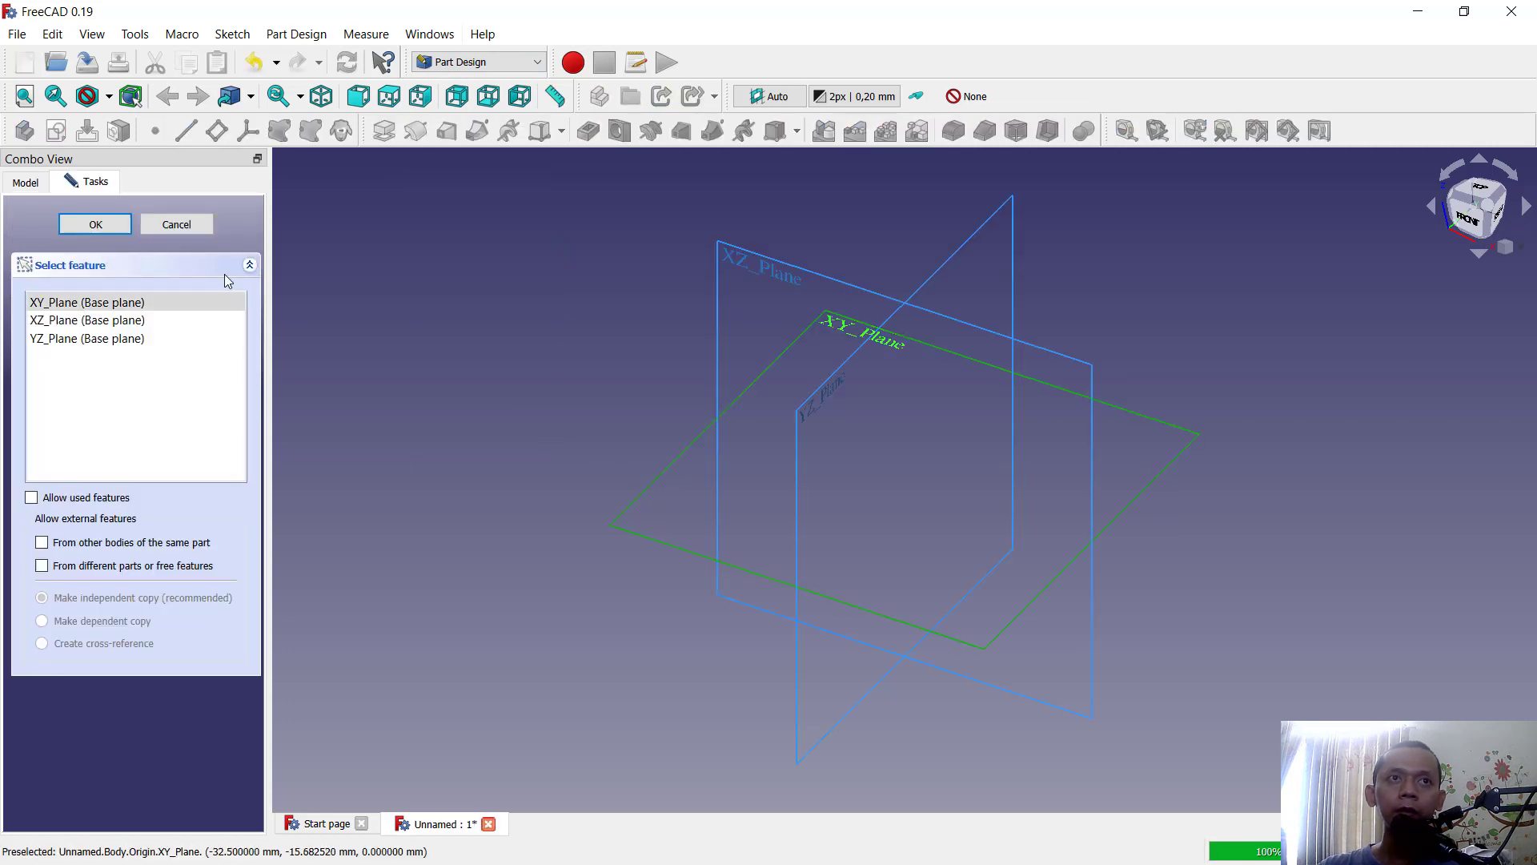
left_click(94, 224)
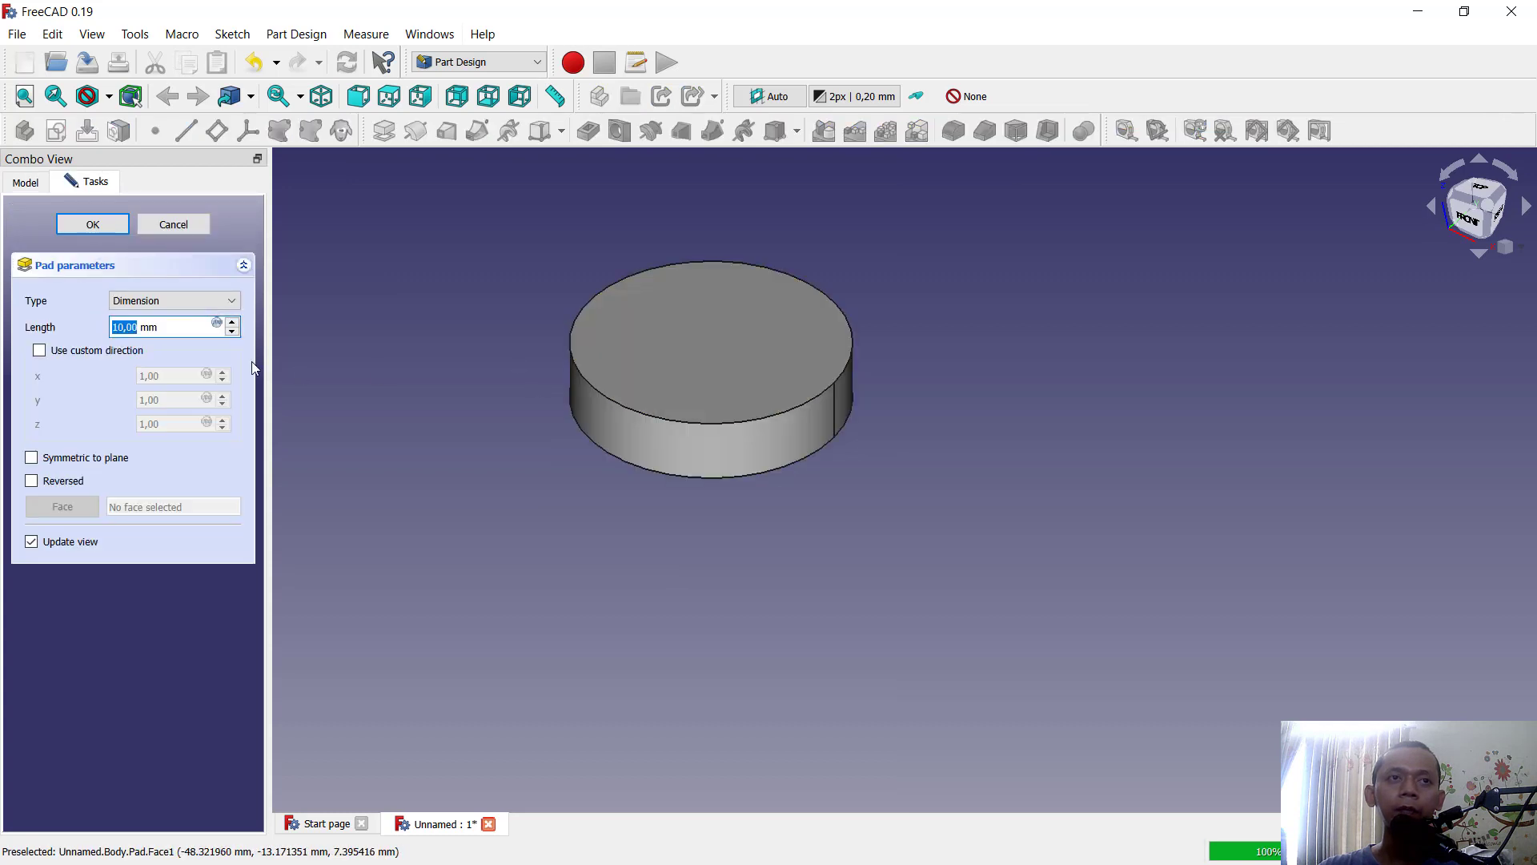
left_click(91, 224)
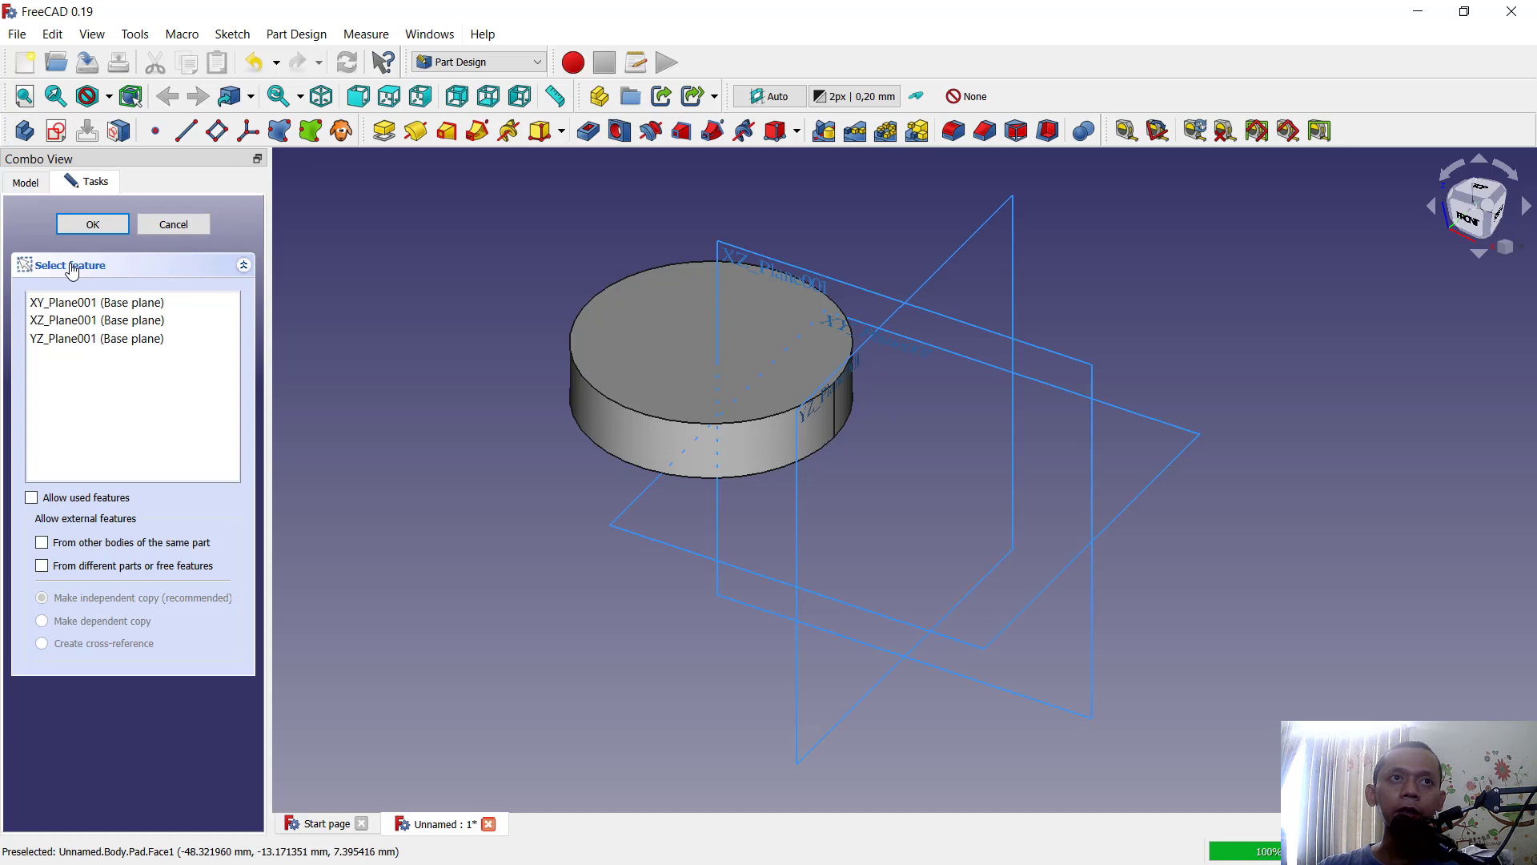
Step: Sketch a rectangle on XY_Plane001 in Body001 and pad it 10 mm into a block
left_click(96, 302)
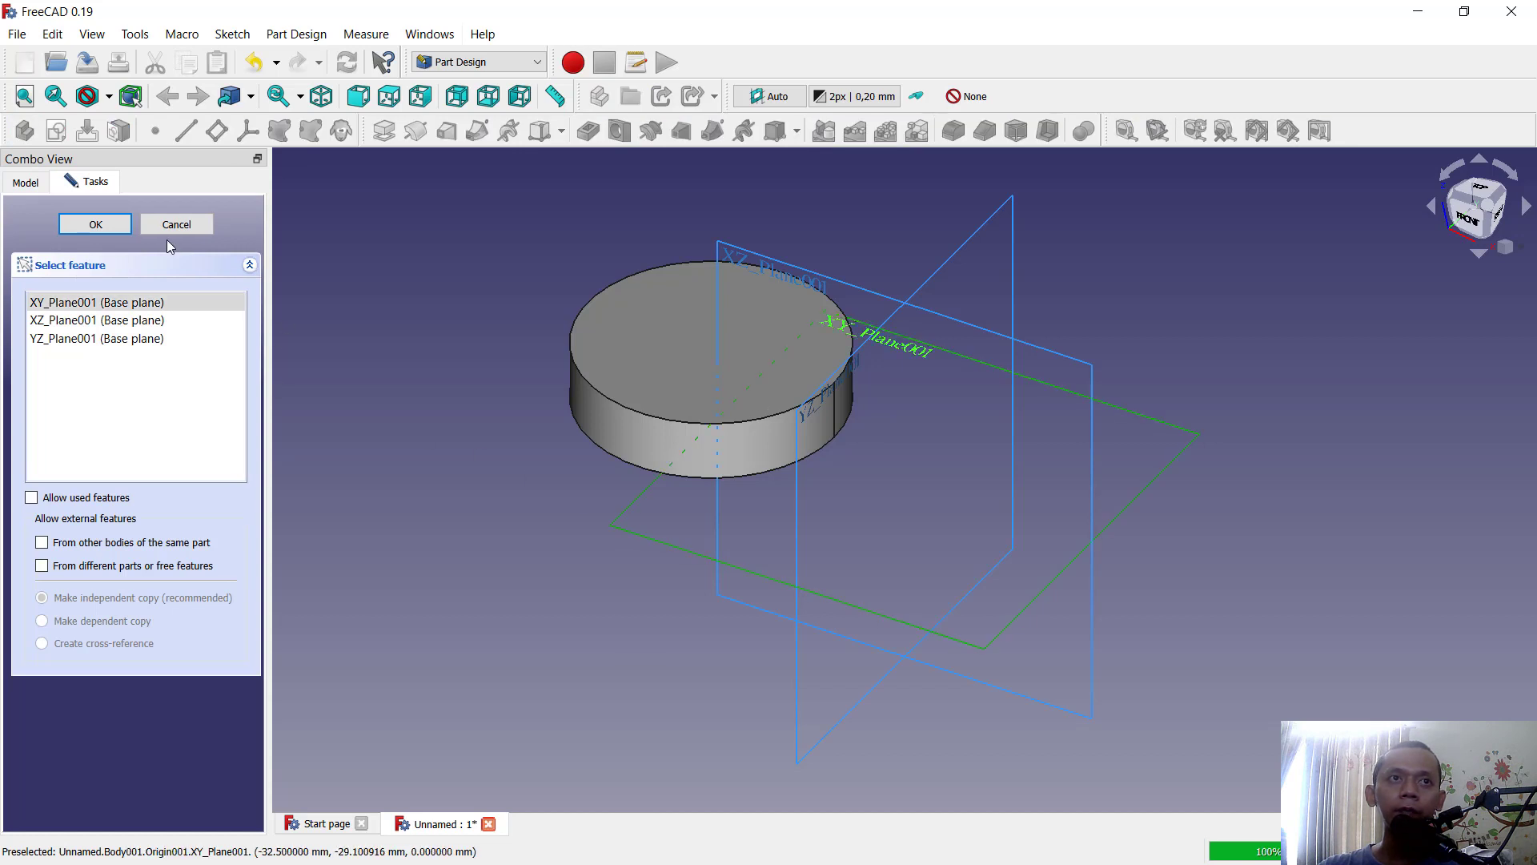
left_click(95, 223)
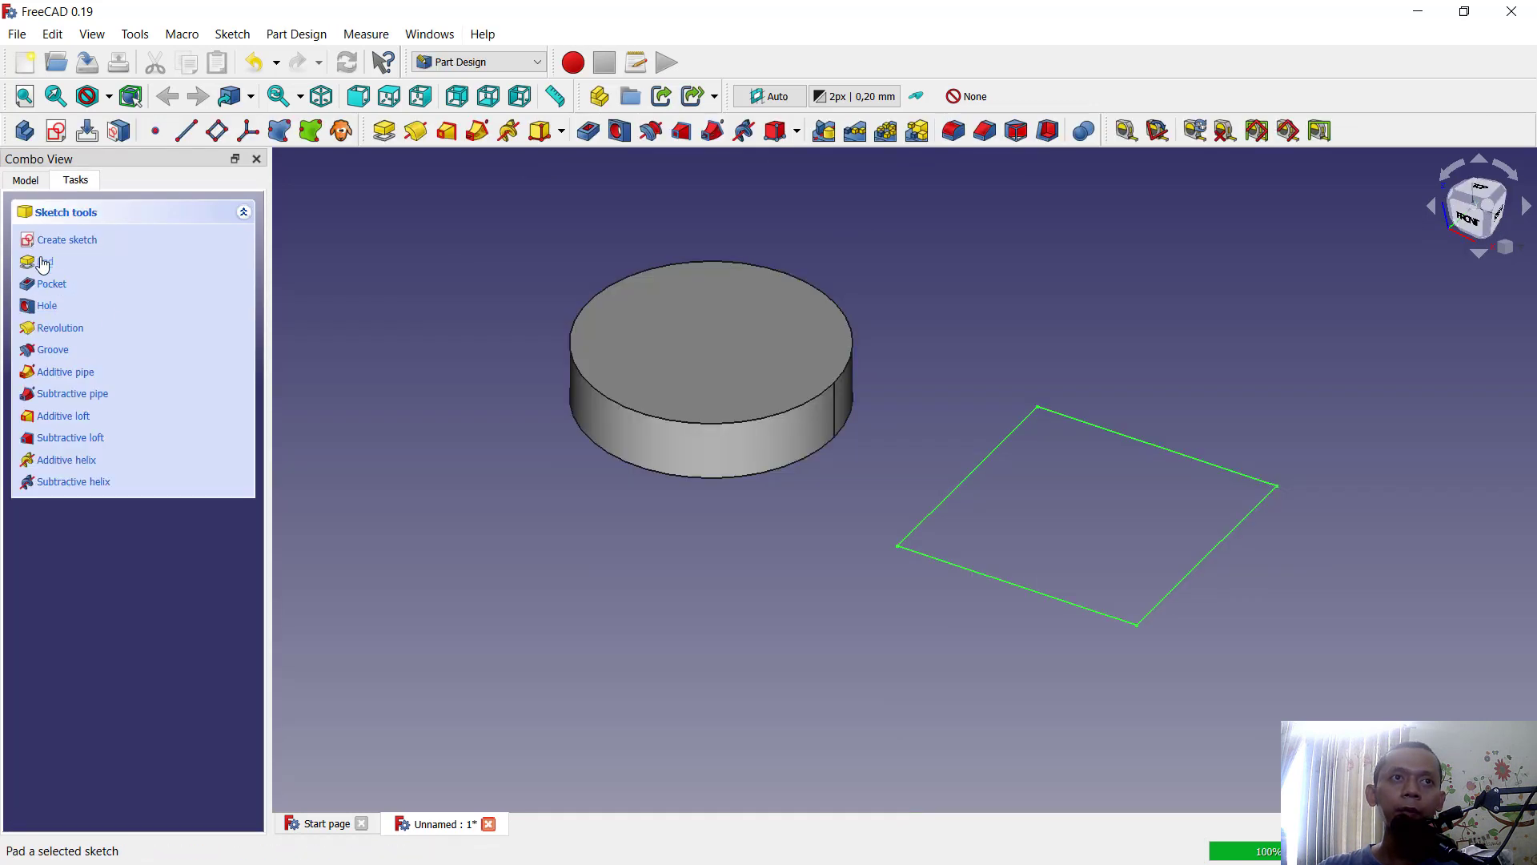
left_click(43, 262)
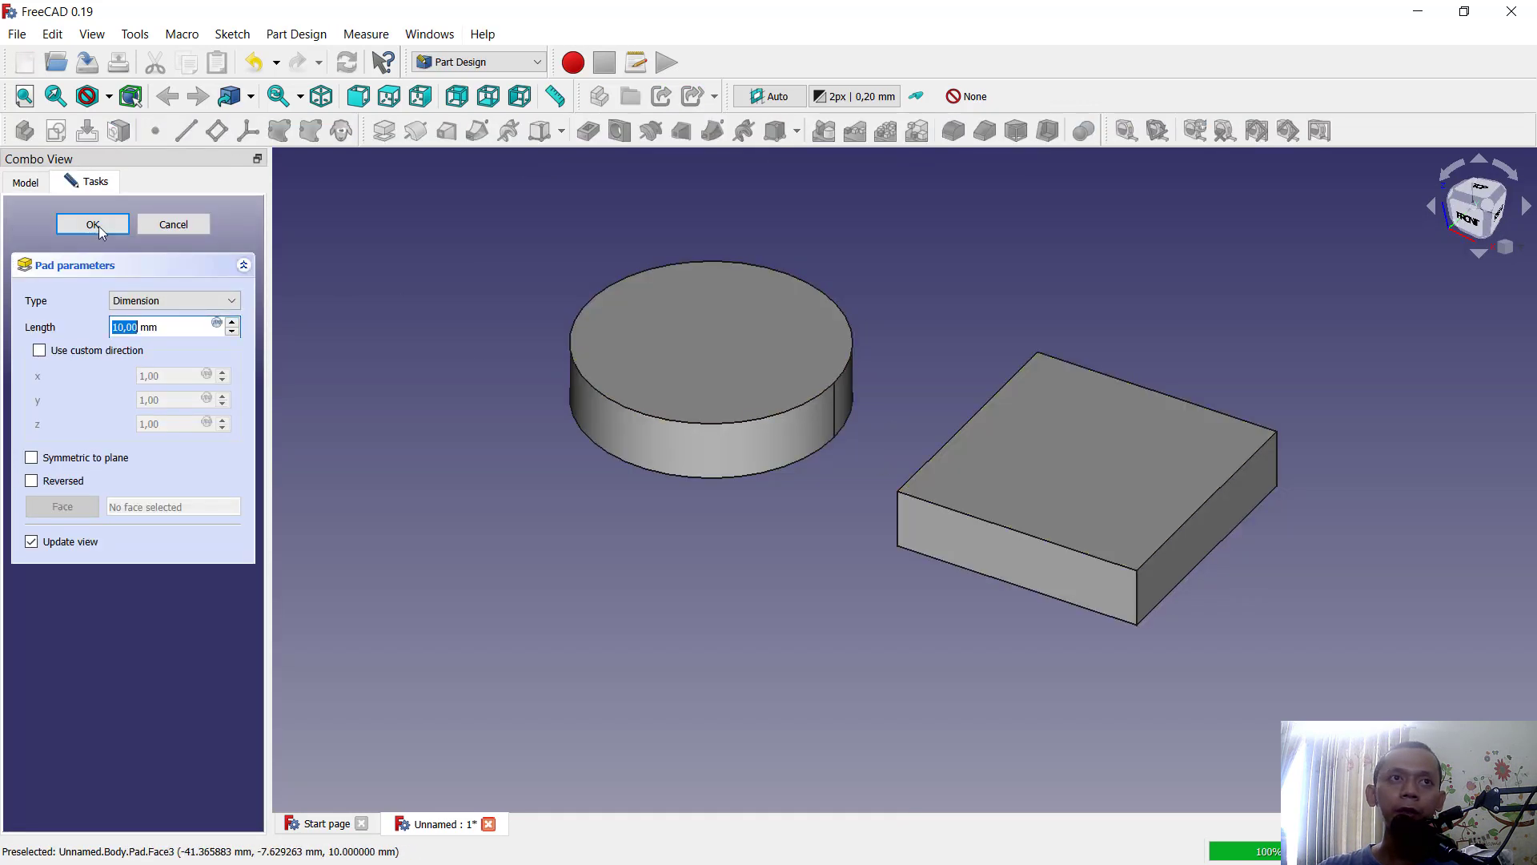
left_click(91, 223)
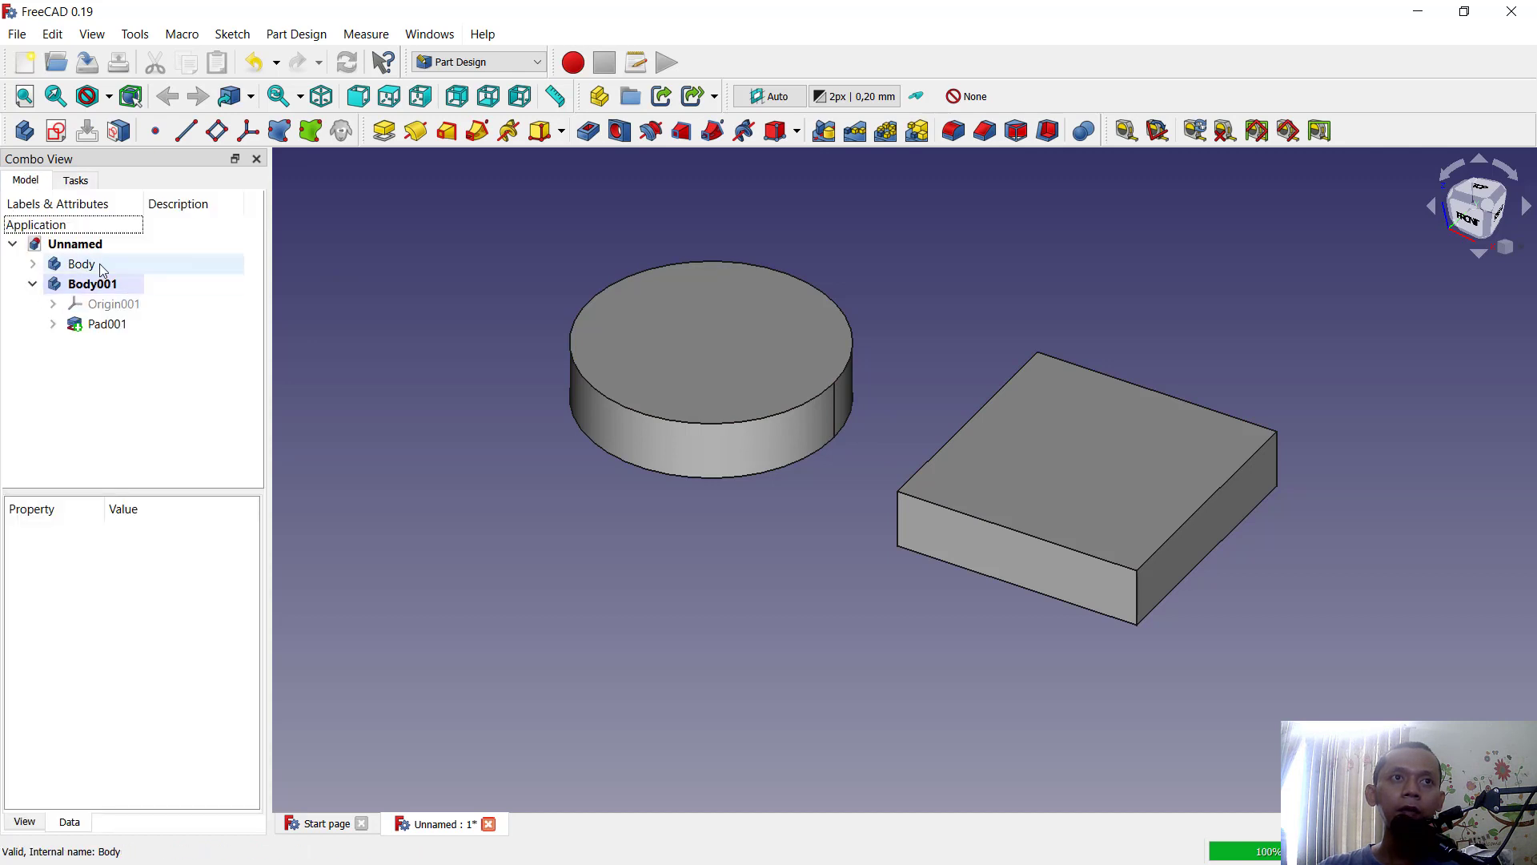
Step: Select the cylinder's top edge for a fillet, triggering the 'Selection is not in Active Body' warning
left_click(83, 264)
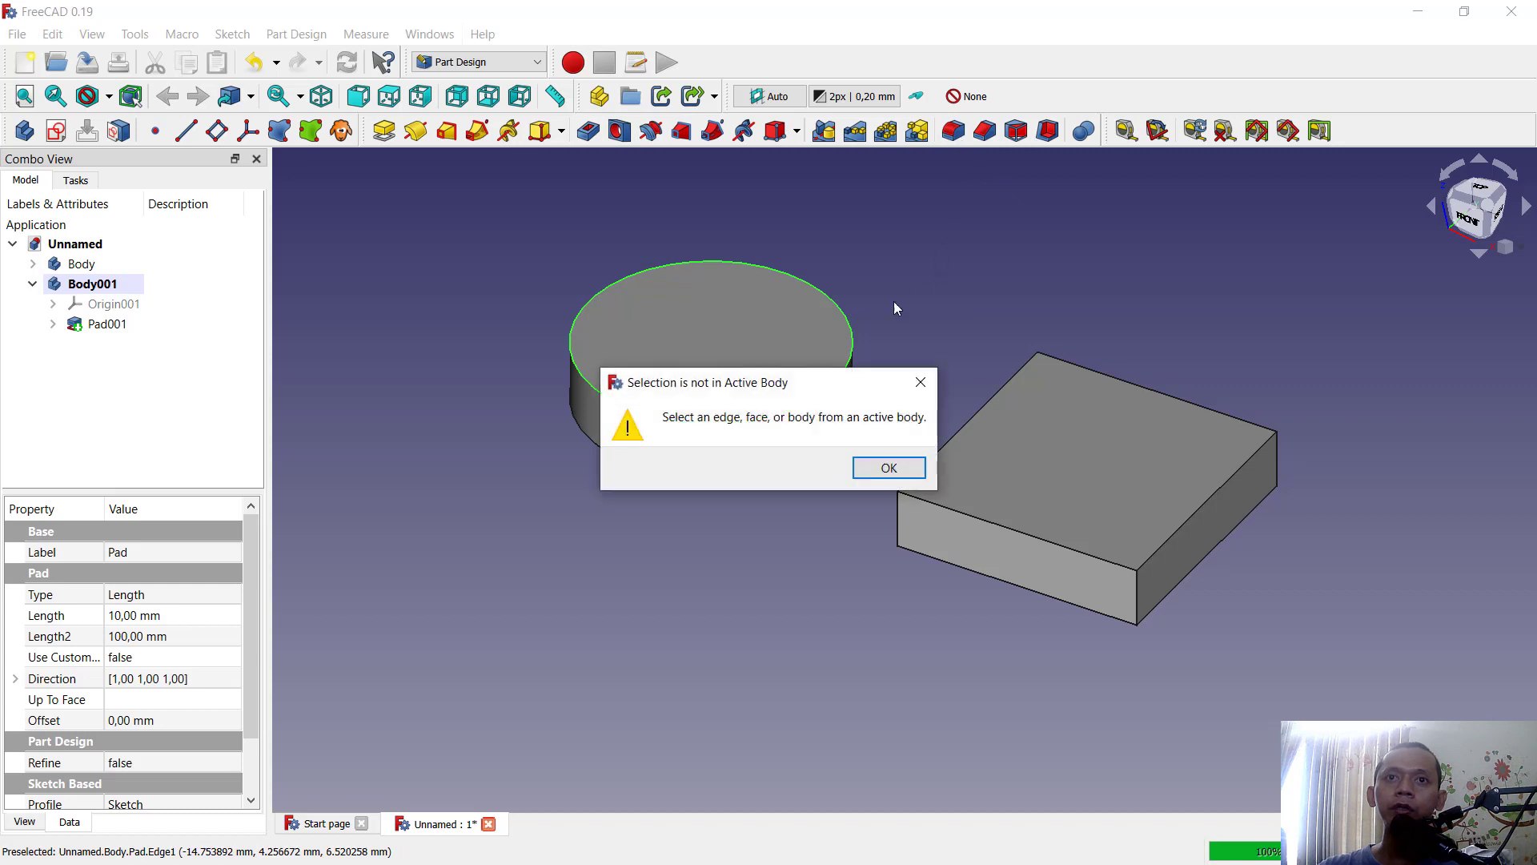
left_click_drag(696, 383, 775, 321)
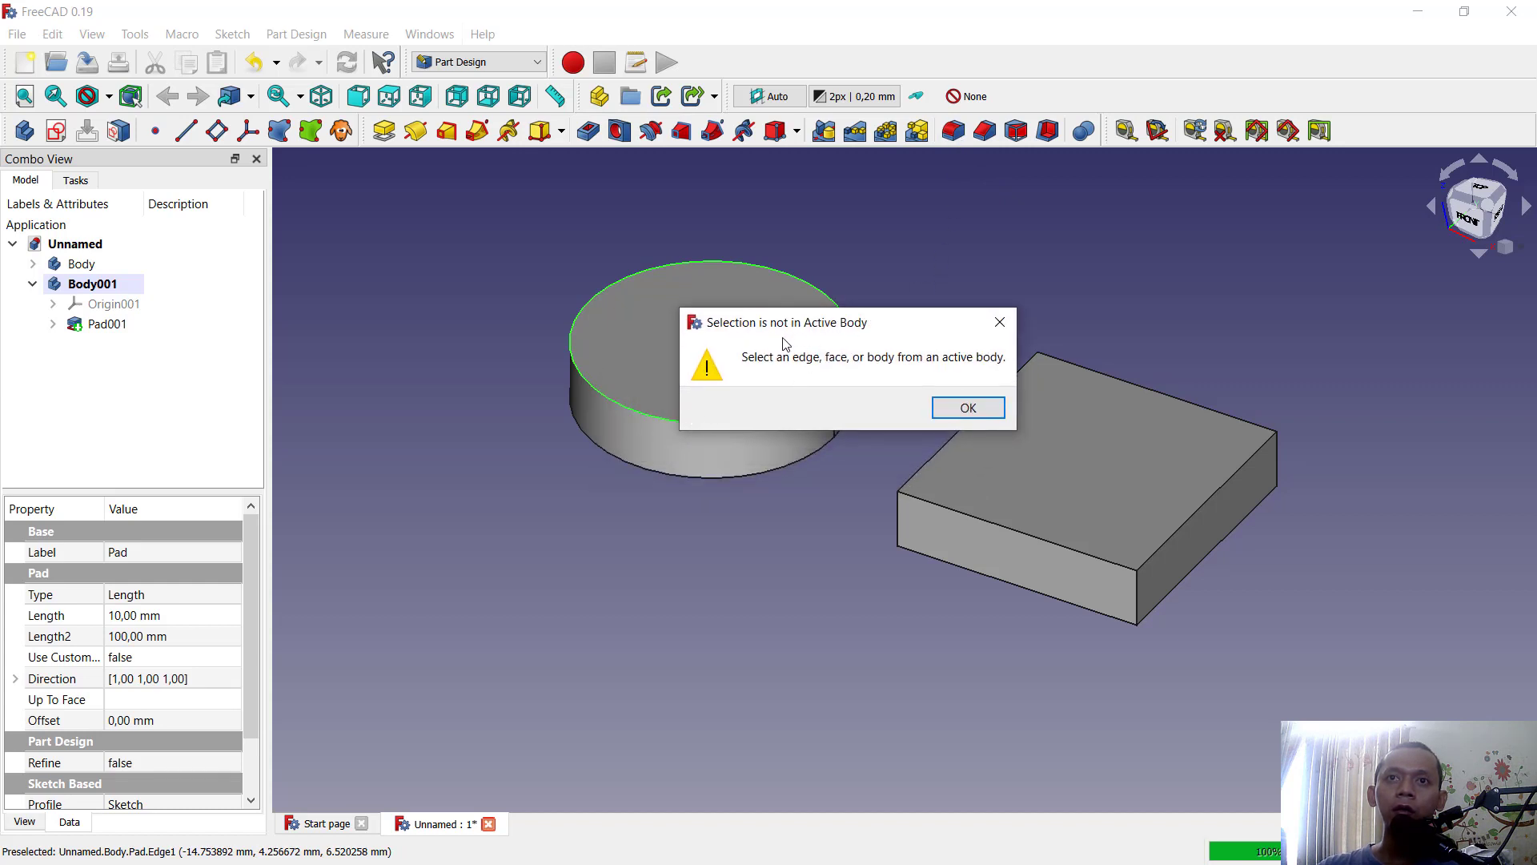
mouse_move(735, 362)
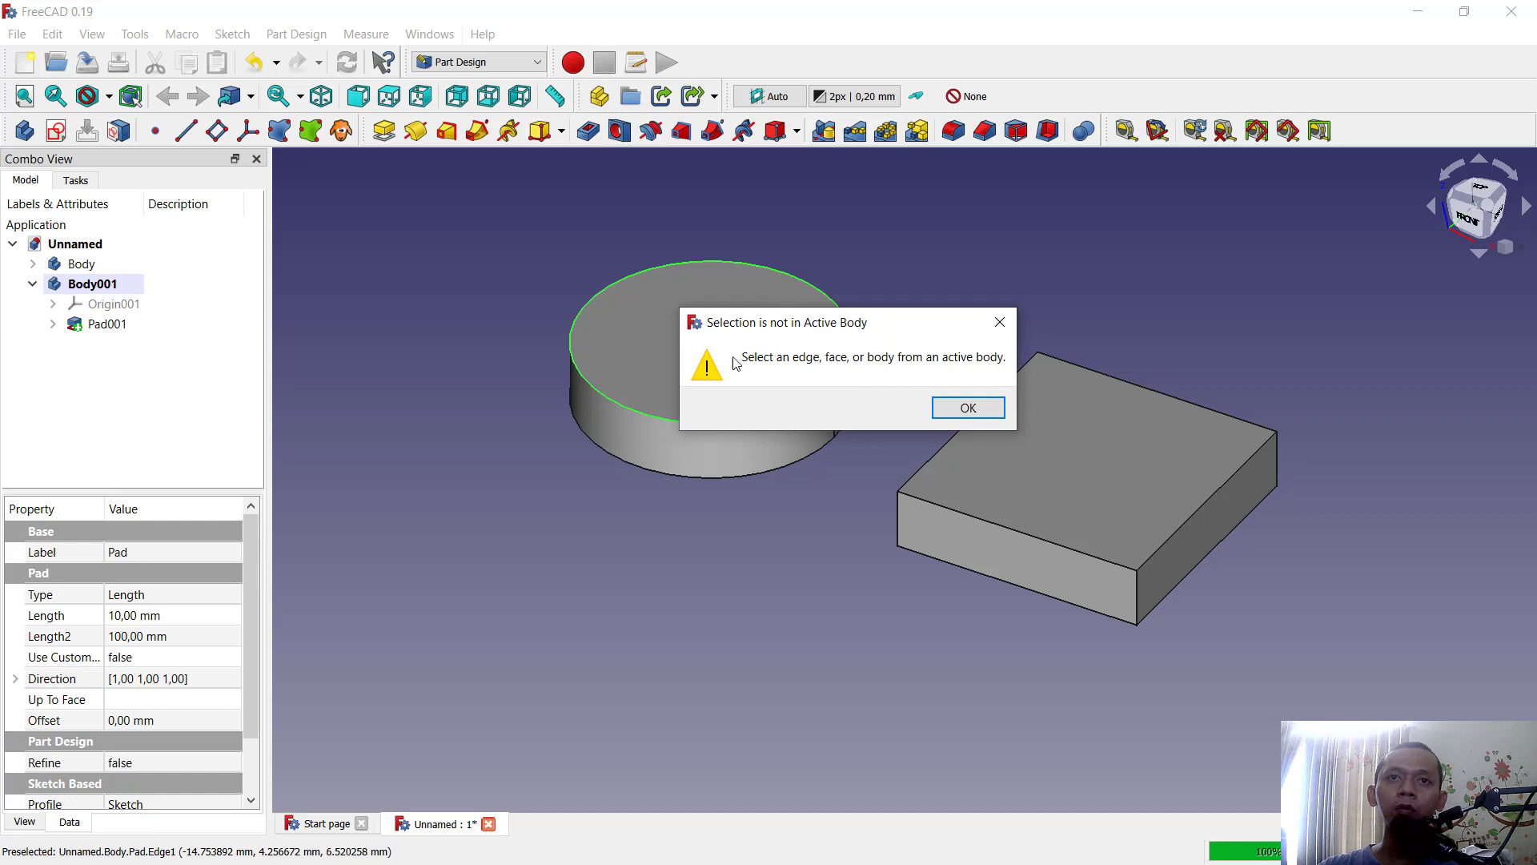
Step: Dismiss the warning, toggle Body as active and fillet the cylinder's top edge (Edge3)
left_click(966, 406)
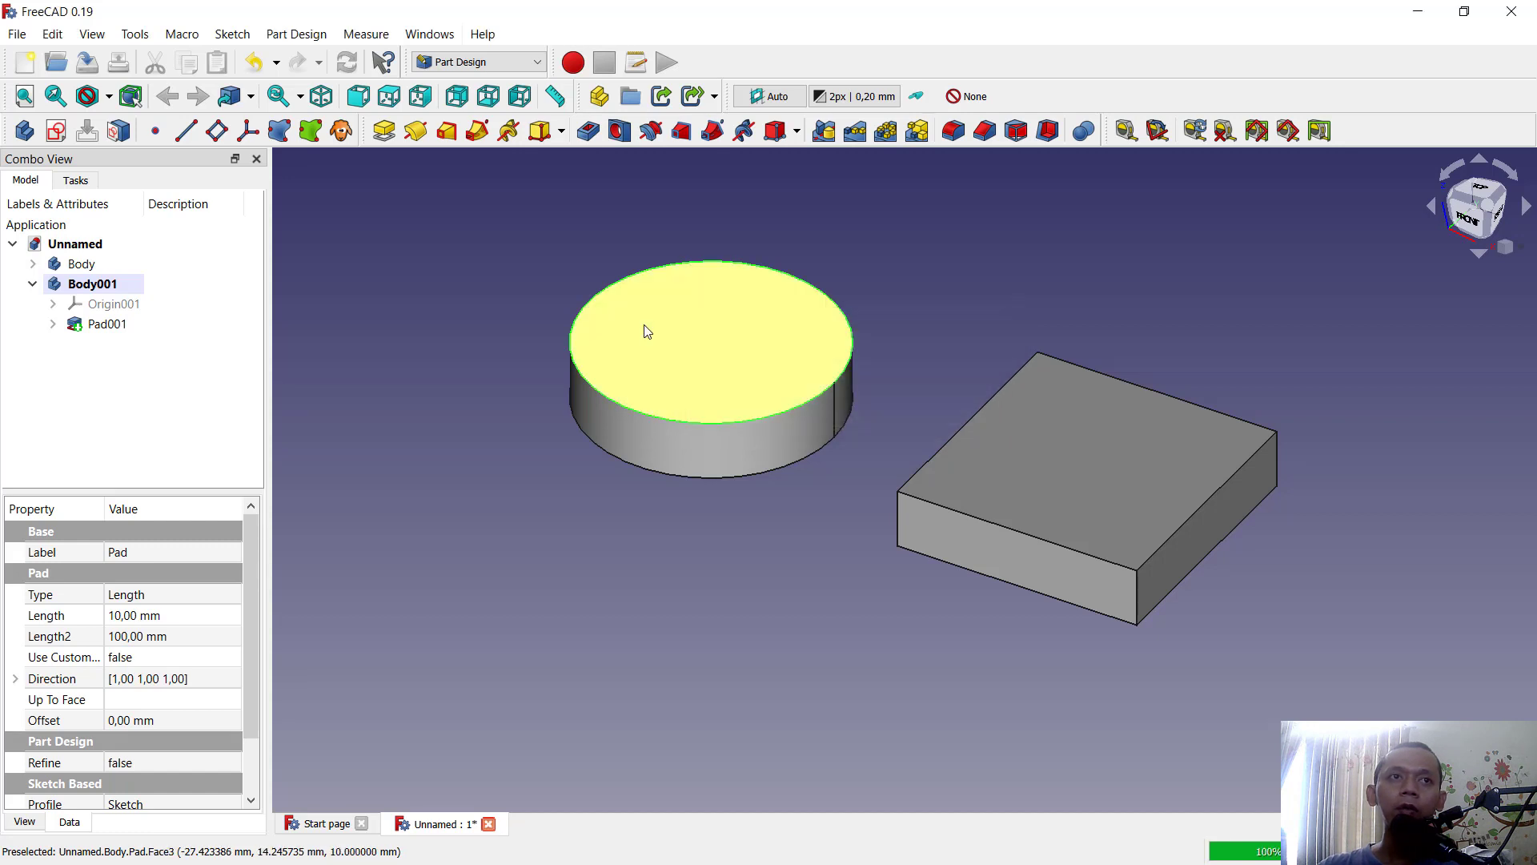
right_click(81, 263)
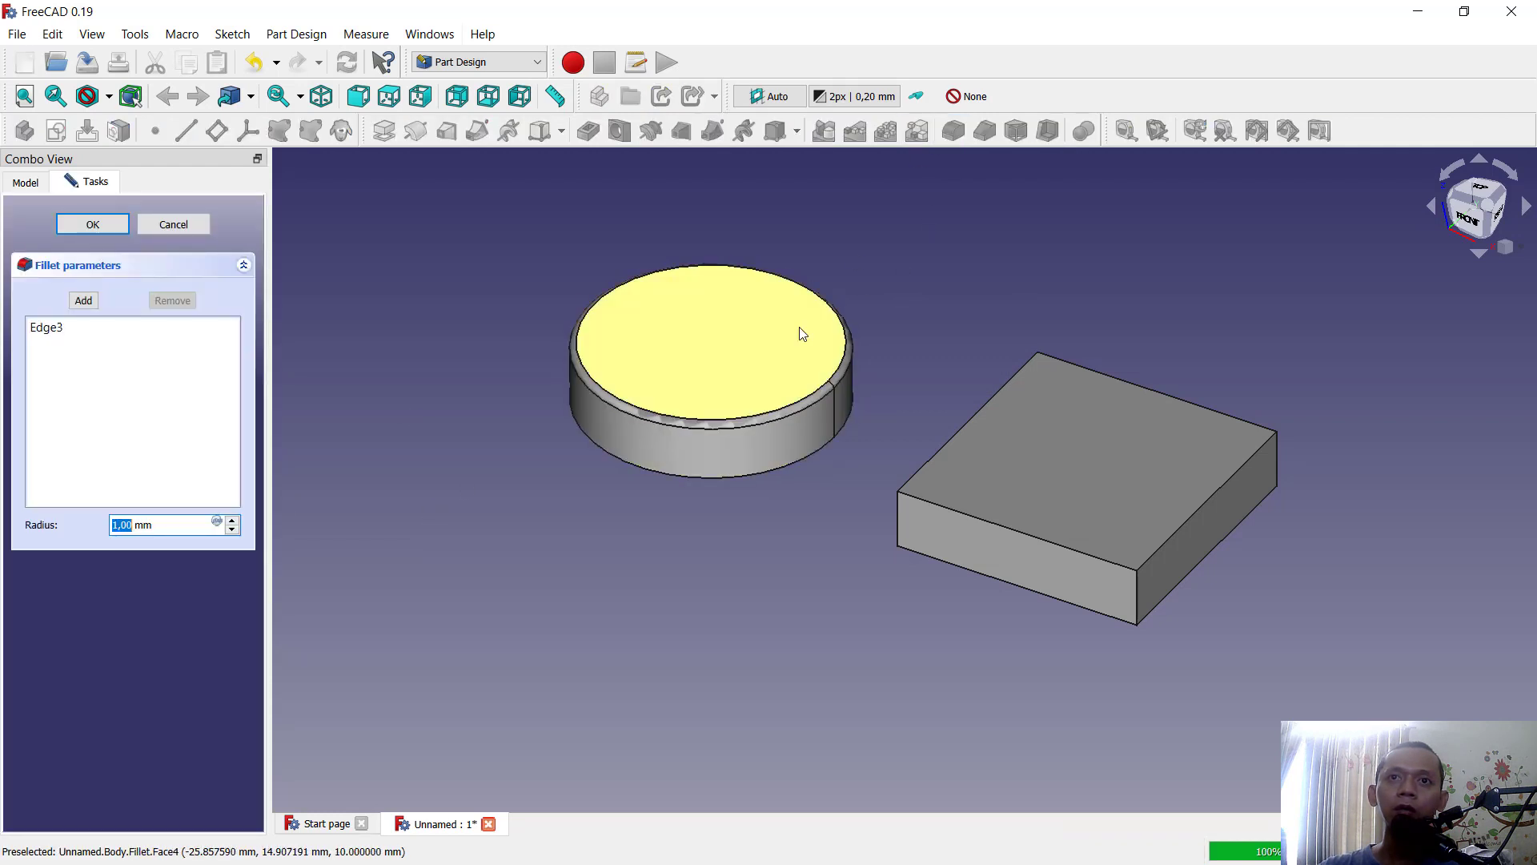
left_click(92, 223)
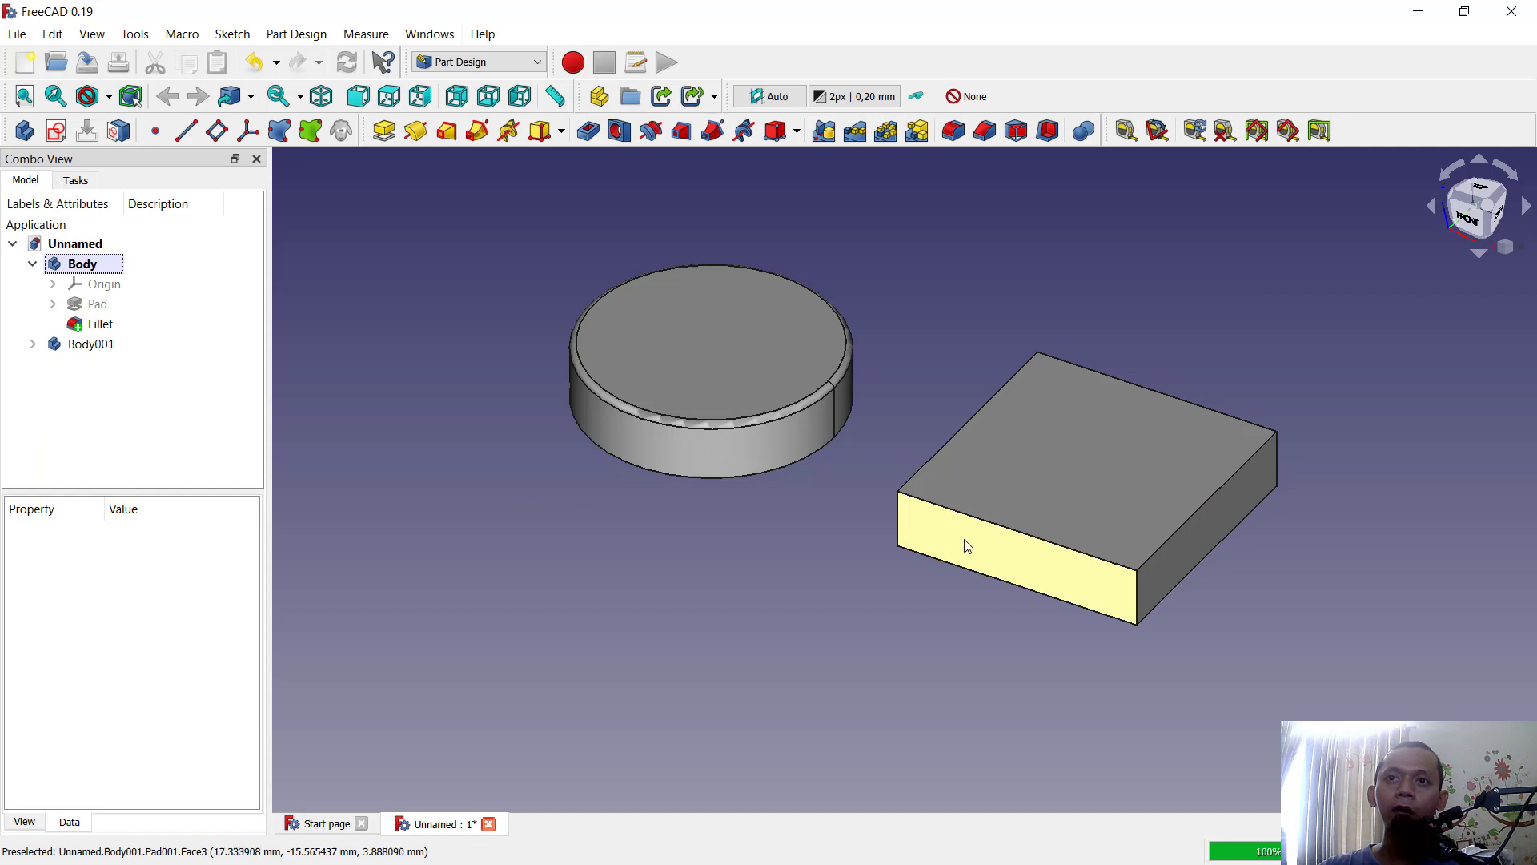
left_click(952, 130)
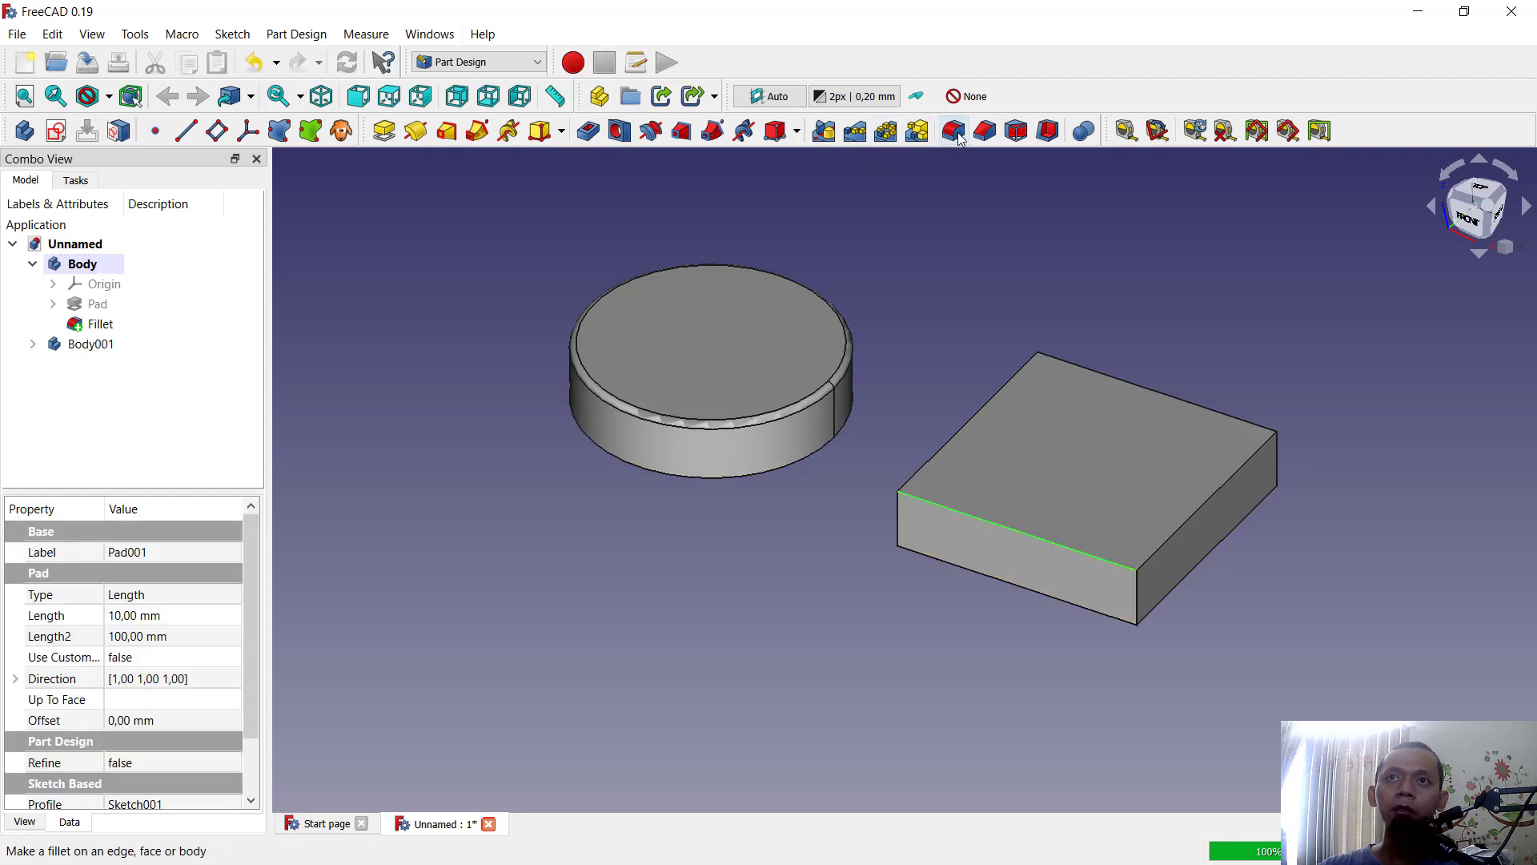
left_click(952, 131)
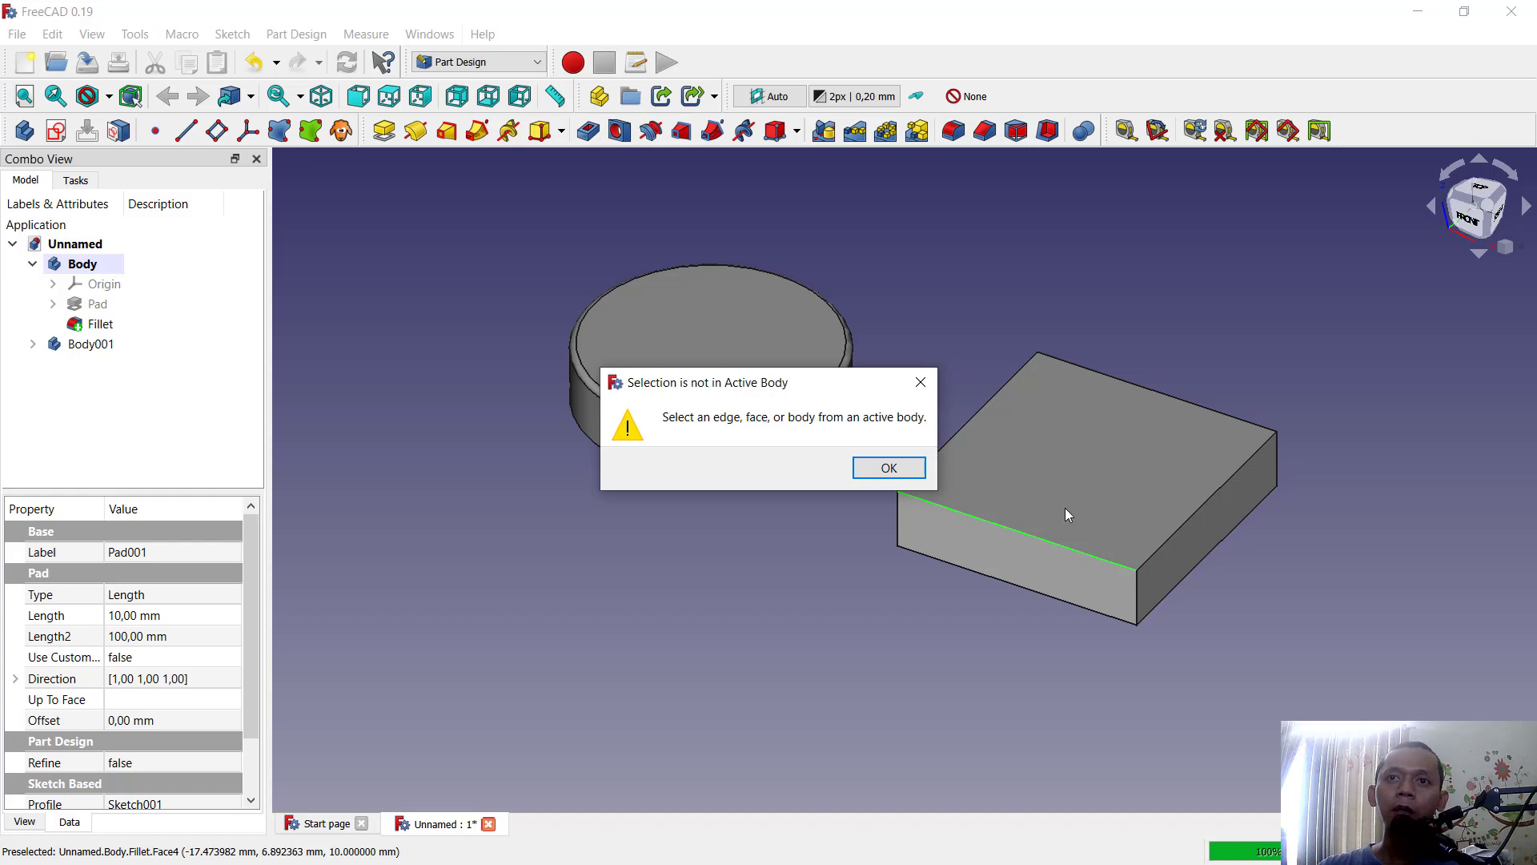
left_click(887, 468)
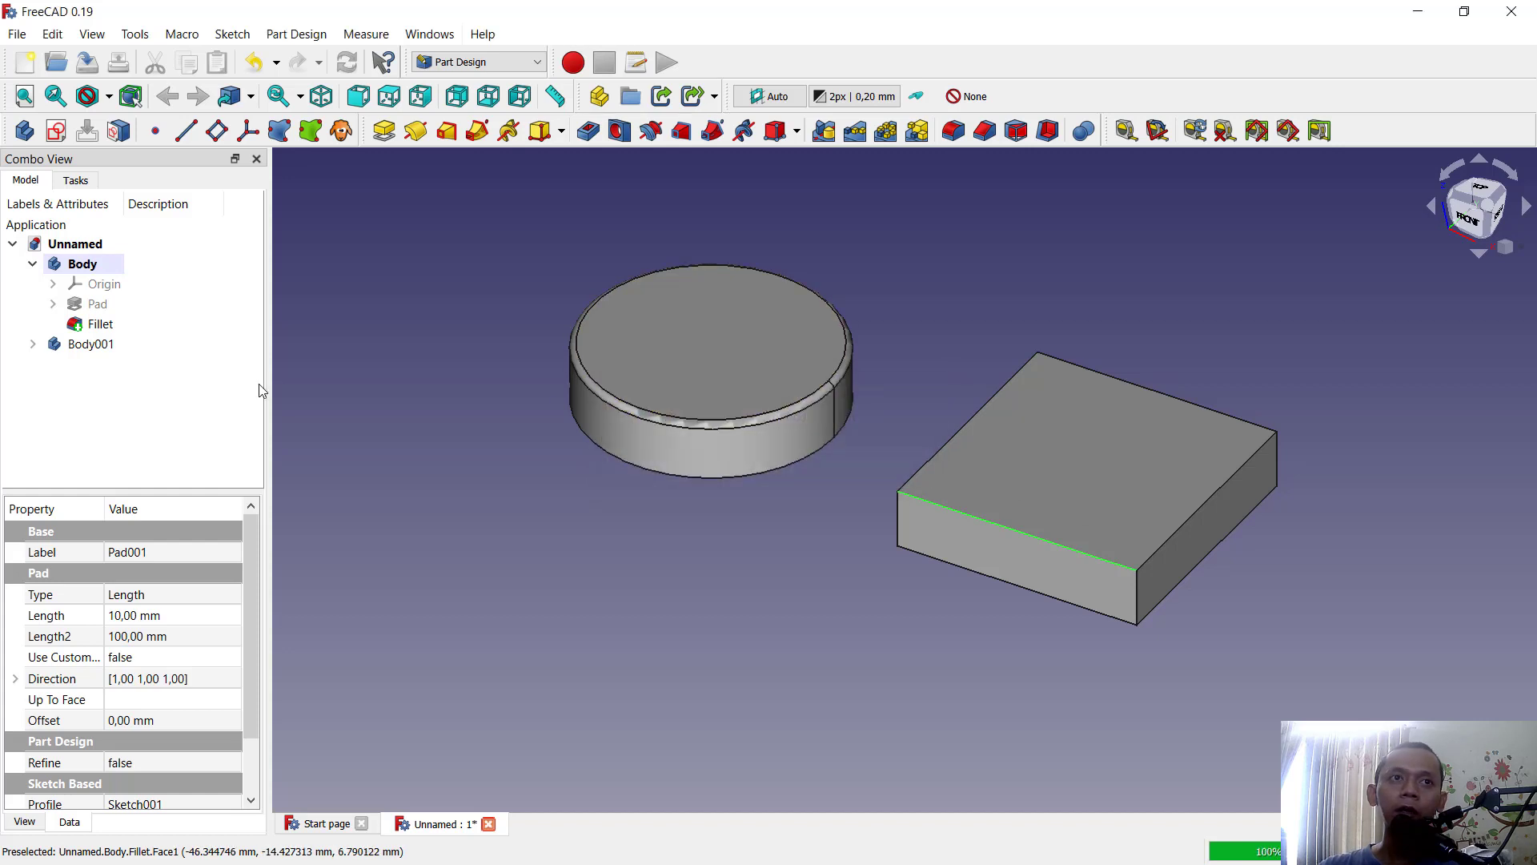
Step: Toggle Body001 as active and fillet the block's front top edge (Edge10)
right_click(87, 344)
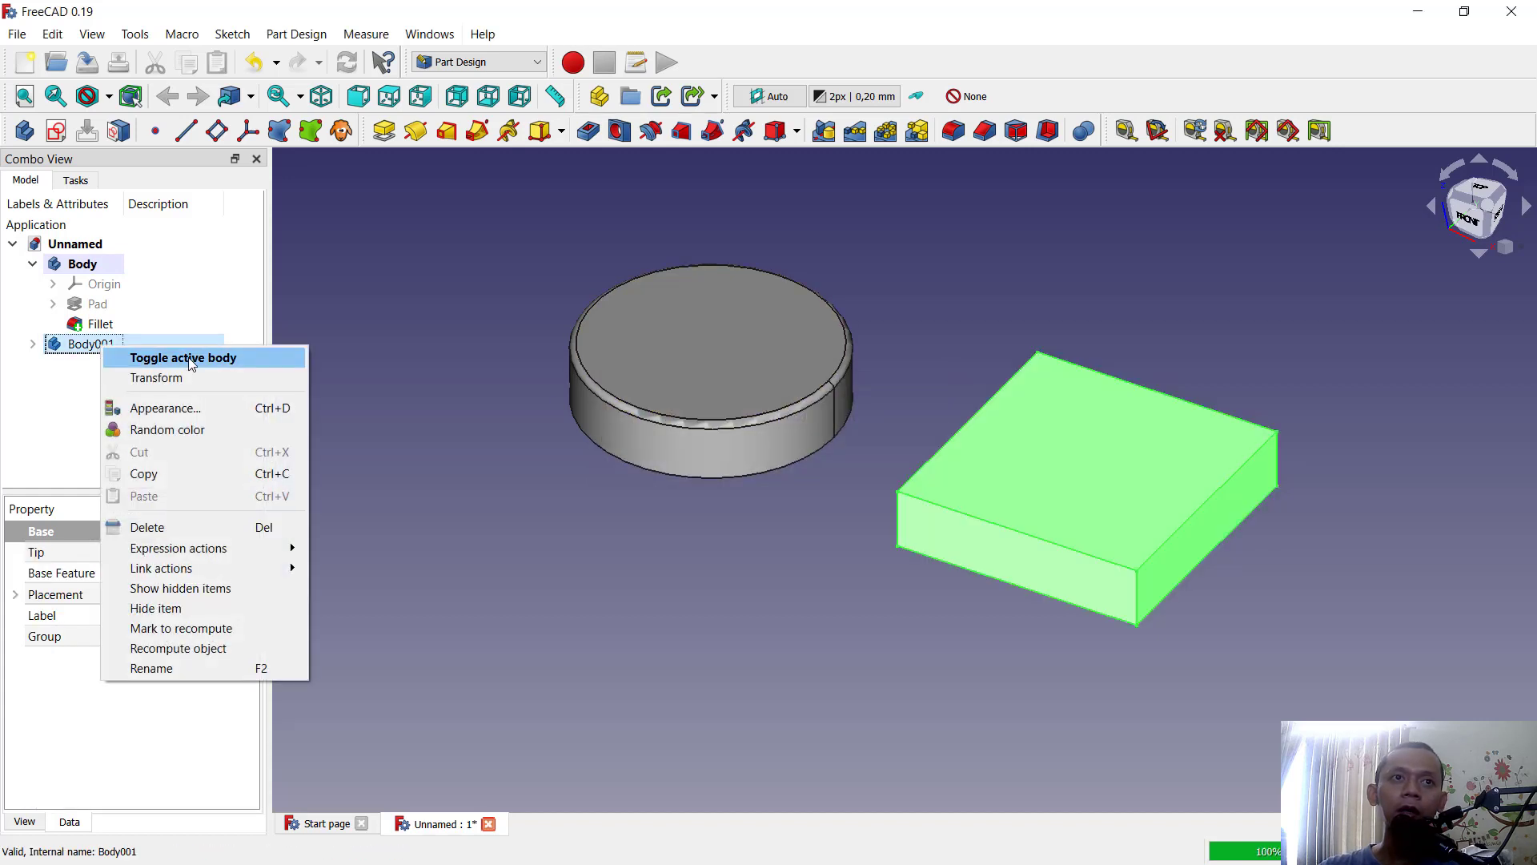
left_click(180, 357)
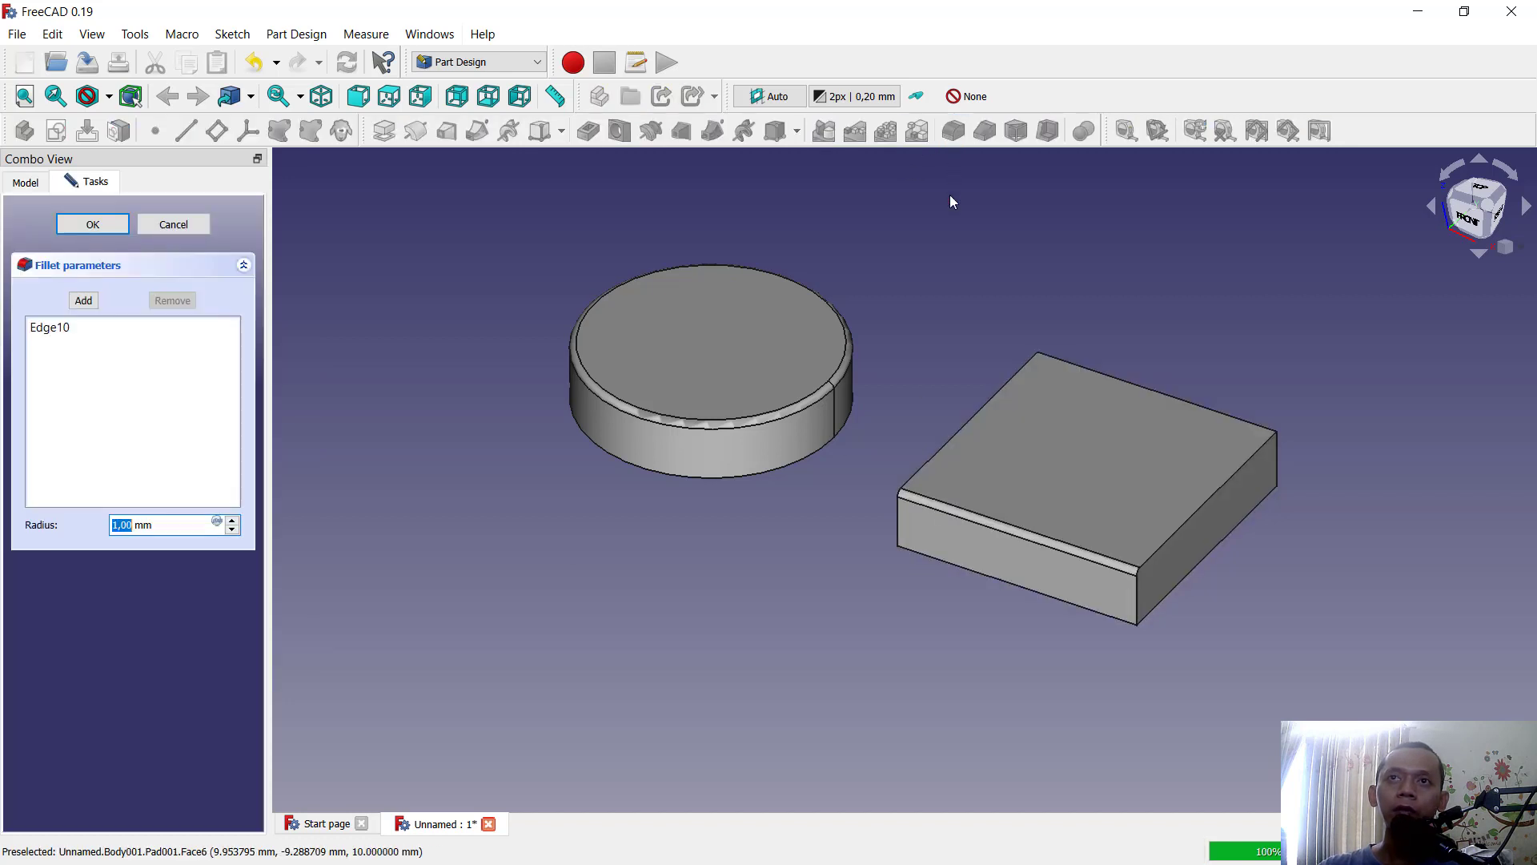
left_click(91, 224)
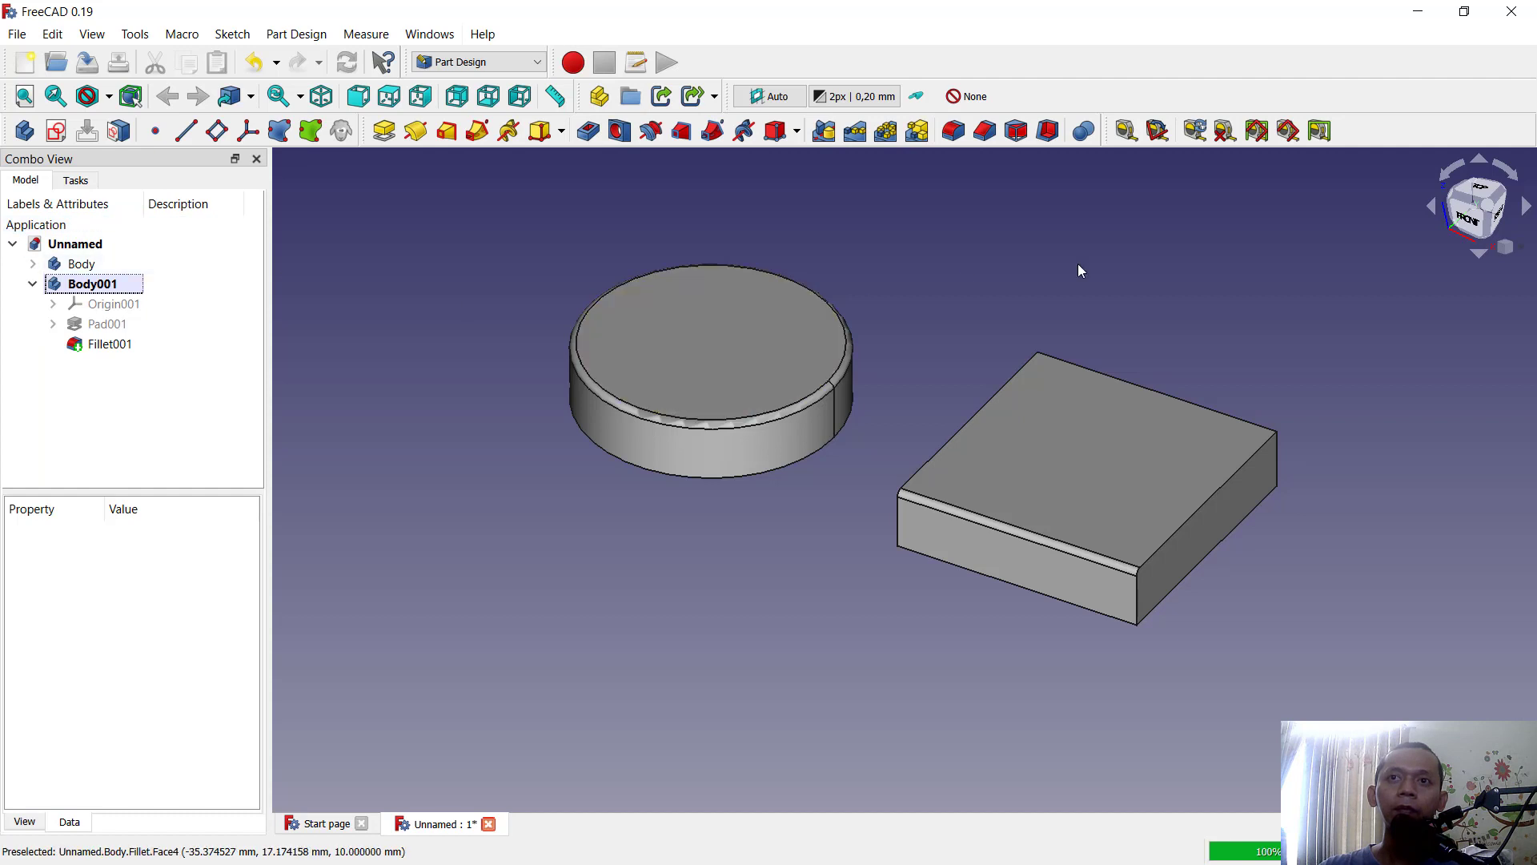
mouse_move(983, 290)
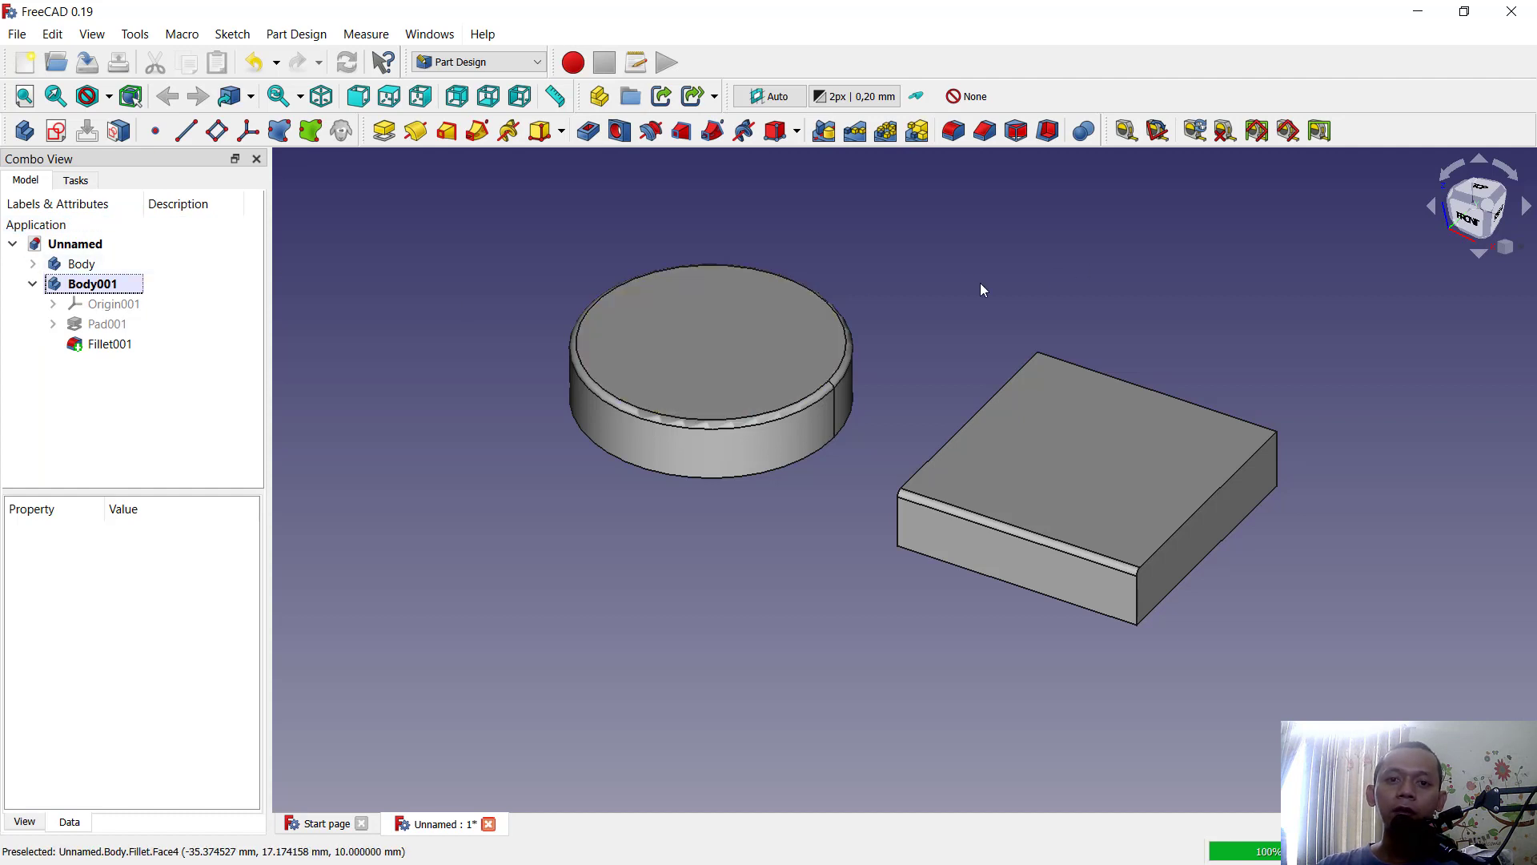